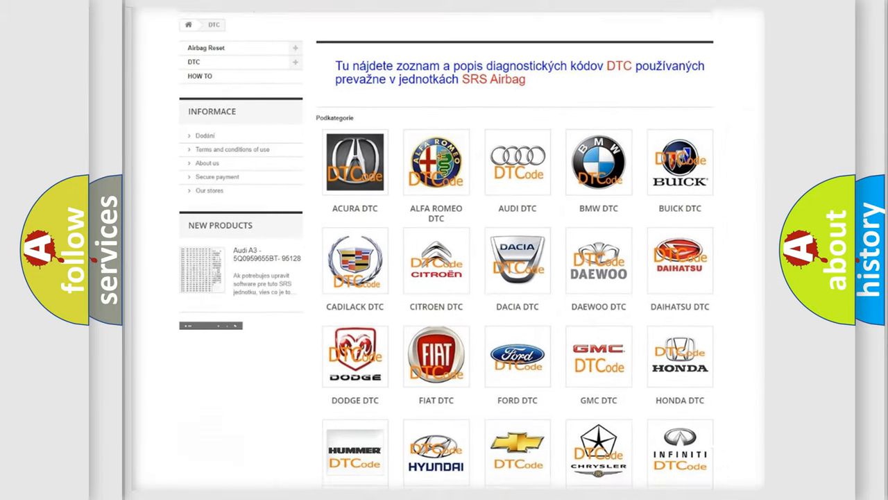
pyautogui.scroll(-3)
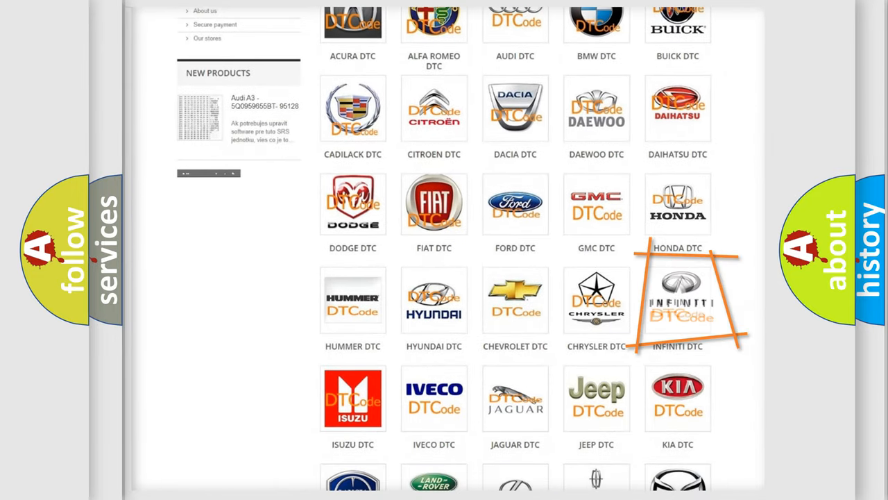